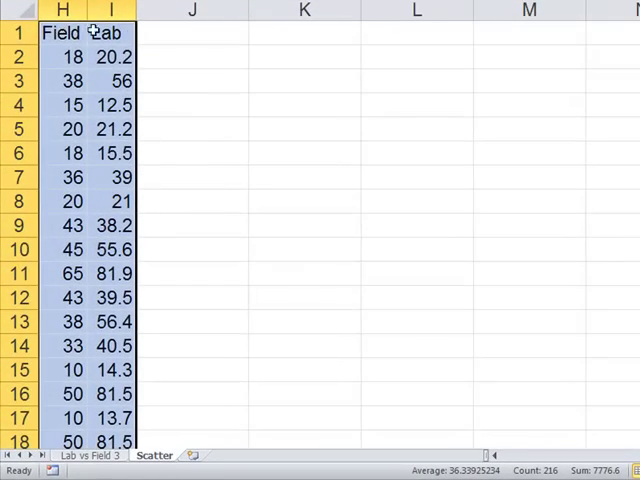
Build a QI Macros scatter chart from columns H:I and accept the title 'Lab vs Field'
scroll("down", 3)
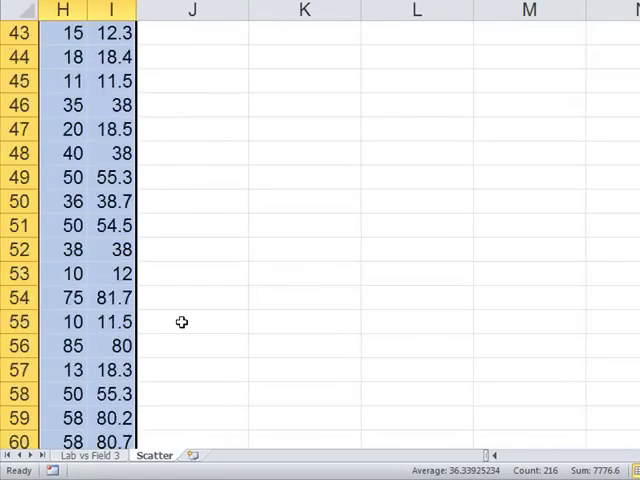
scroll("down", 3)
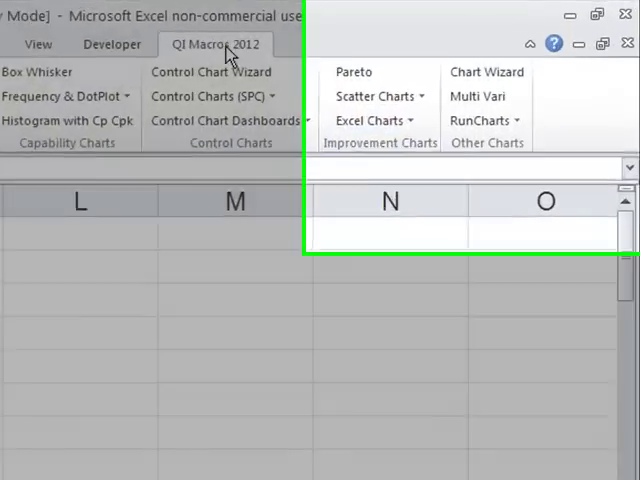
left_click(376, 96)
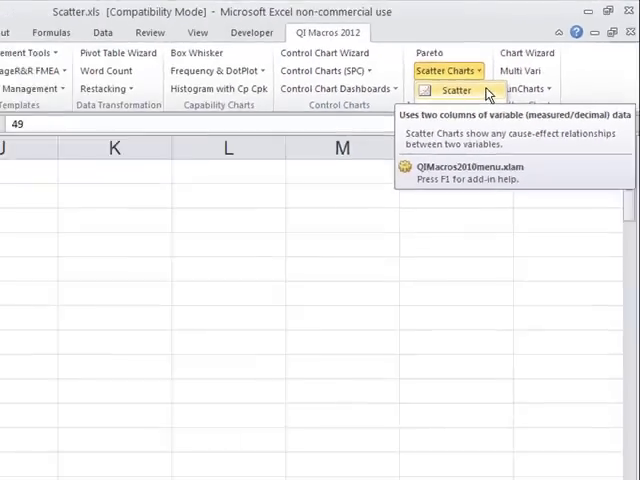
left_click(456, 90)
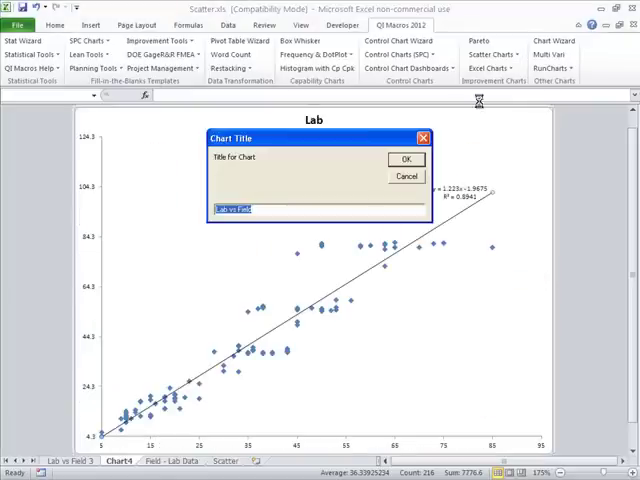
left_click(404, 158)
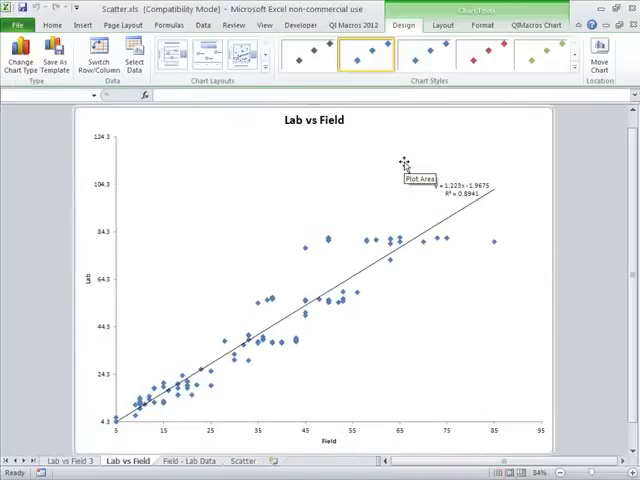